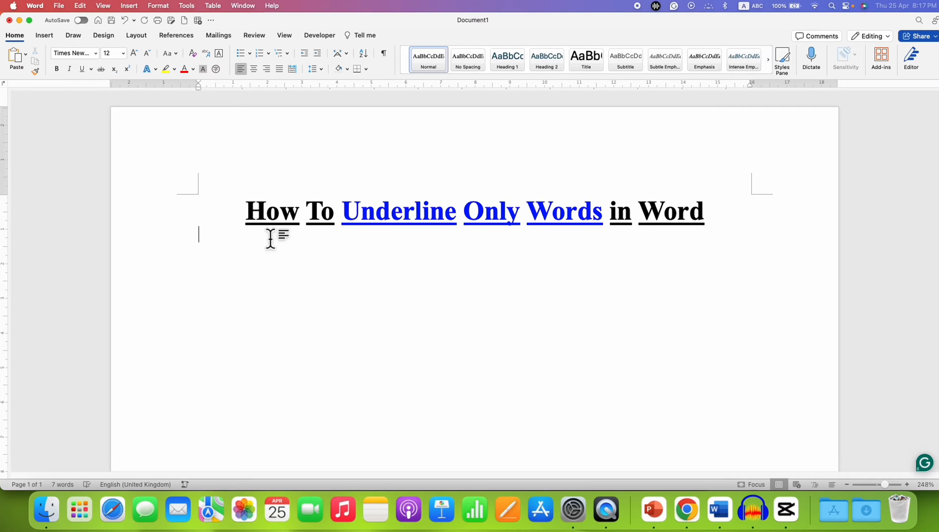
{"action": "mouse_move", "coordinate": [454, 236]}
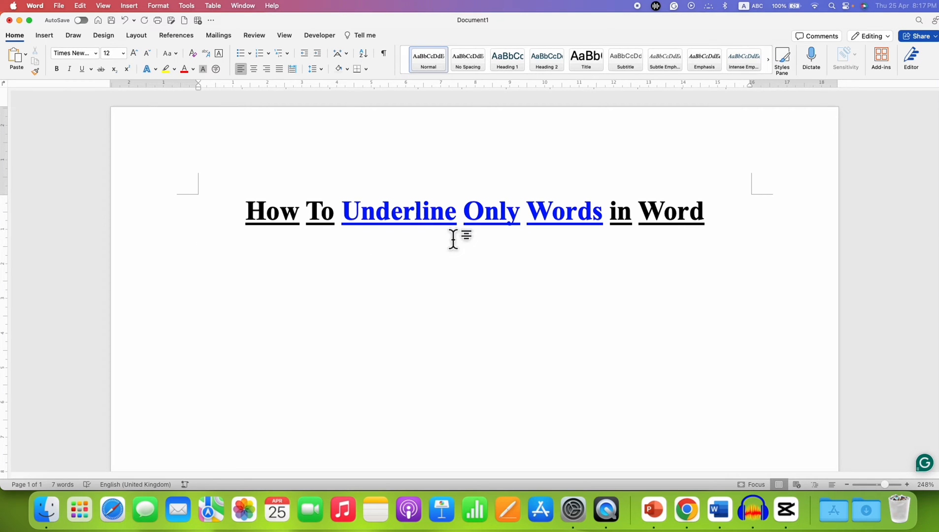
{"action": "mouse_move", "coordinate": [235, 226]}
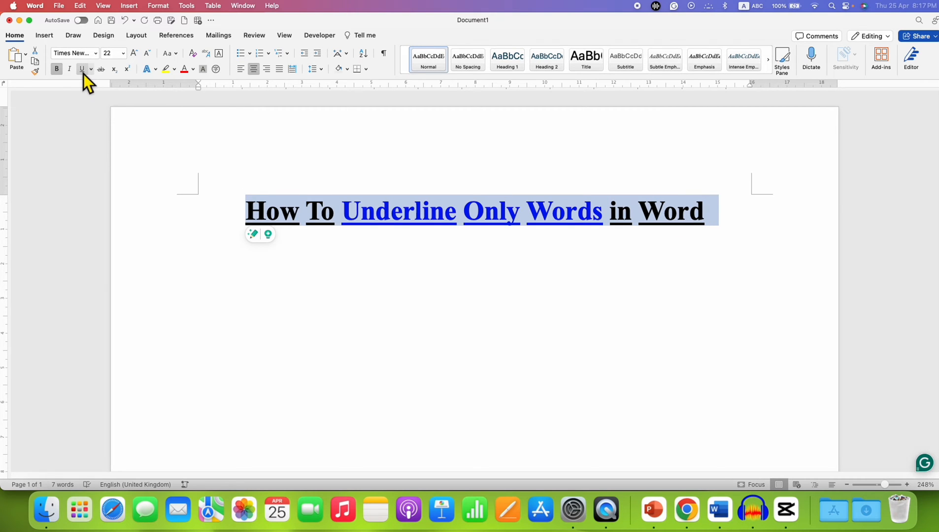
- Apply a standard single underline to the selected heading, spaces included
{"action": "left_click", "coordinate": [259, 236]}
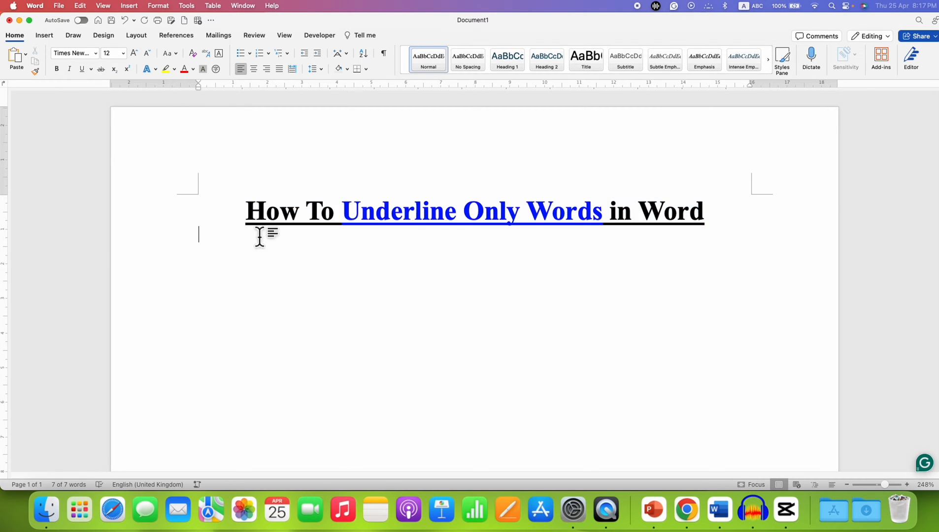
{"action": "mouse_move", "coordinate": [309, 234]}
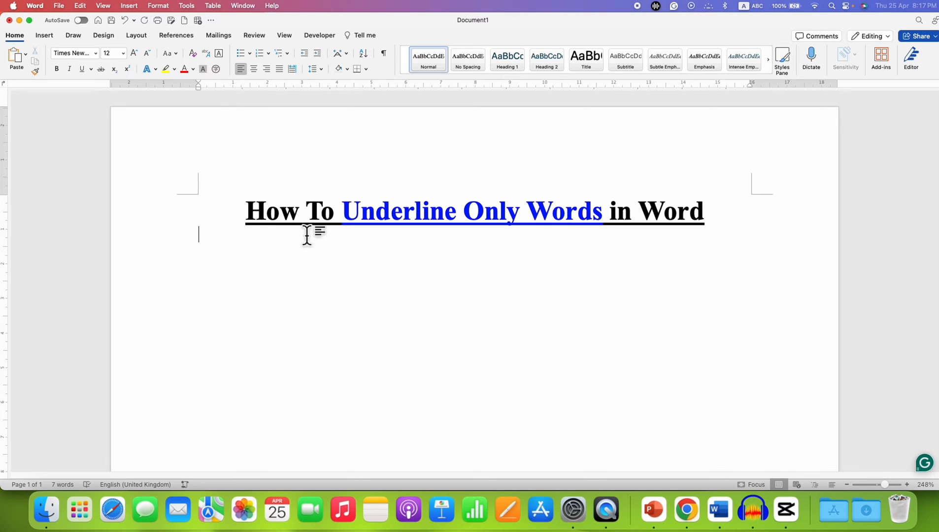
{"action": "mouse_move", "coordinate": [477, 320]}
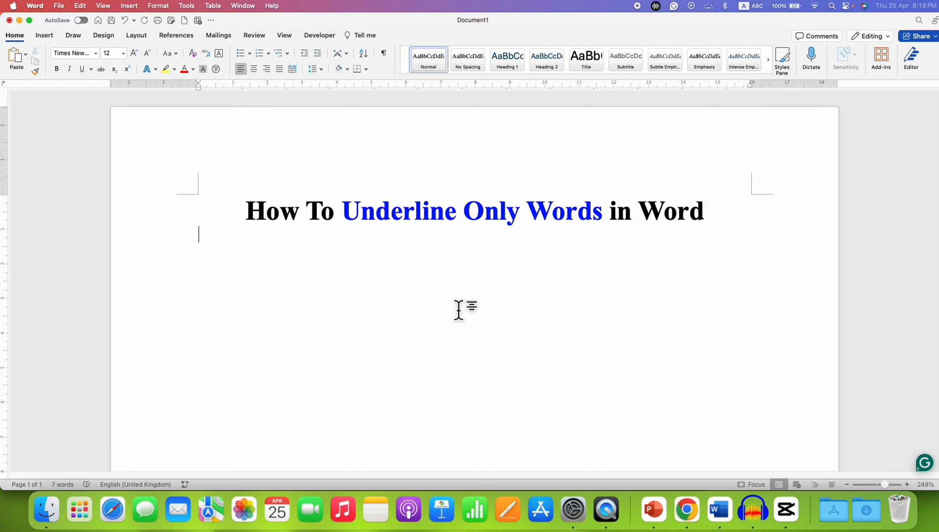
{"action": "mouse_move", "coordinate": [236, 219]}
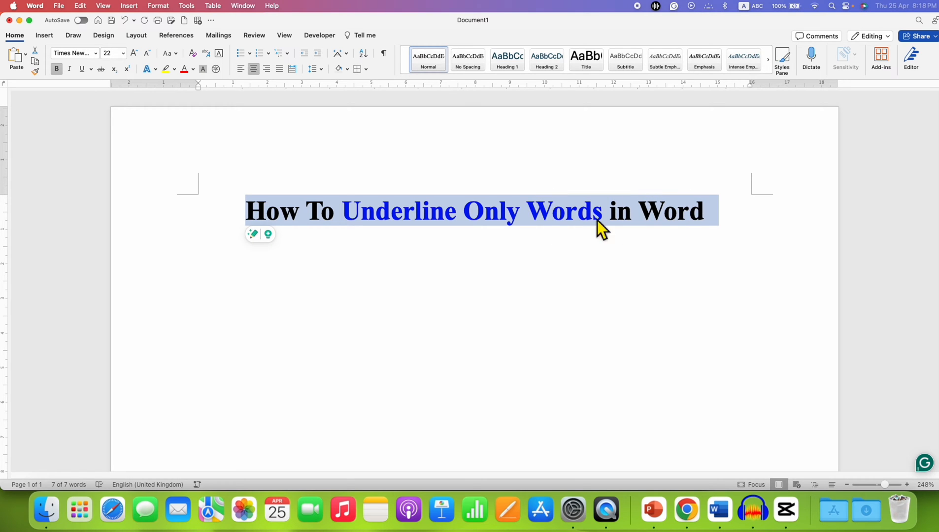
{"action": "mouse_move", "coordinate": [509, 222]}
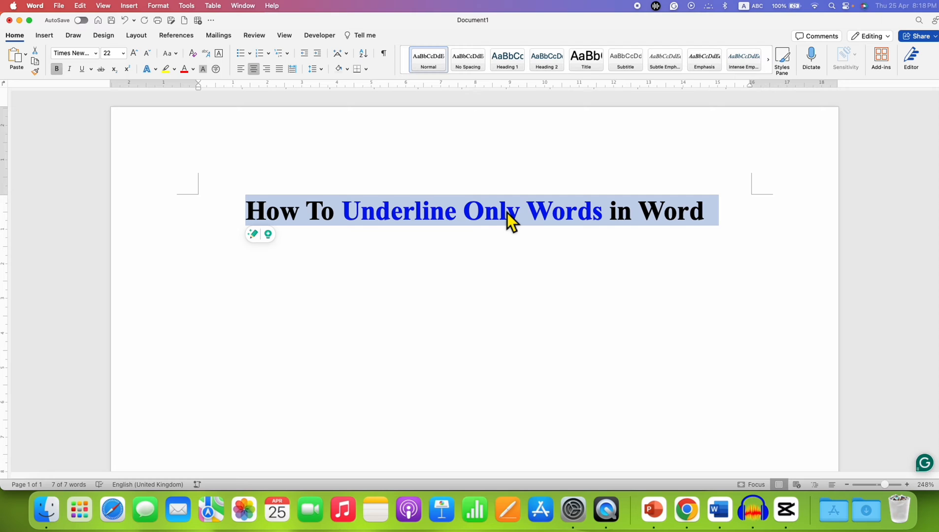
- Bring up the context menu on the selected, now un-underlined heading
{"action": "right_click", "coordinate": [509, 215]}
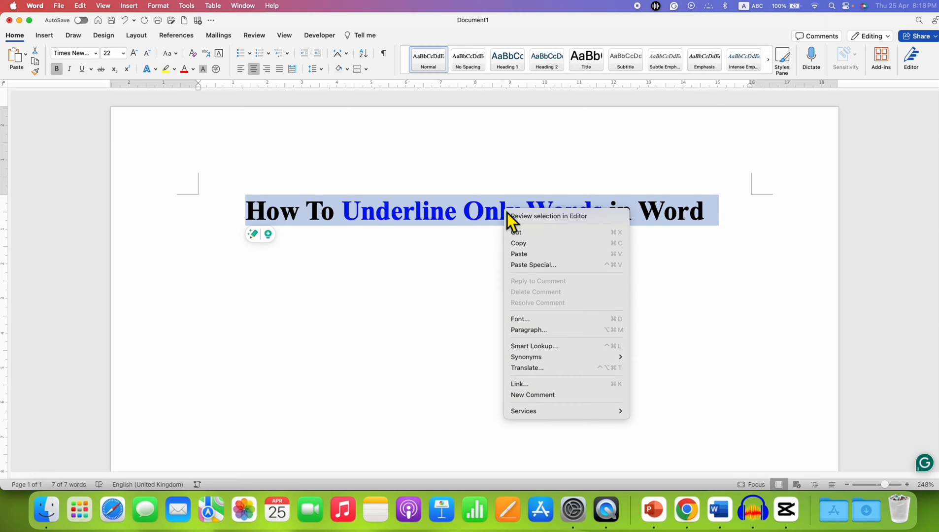
{"action": "mouse_move", "coordinate": [518, 315]}
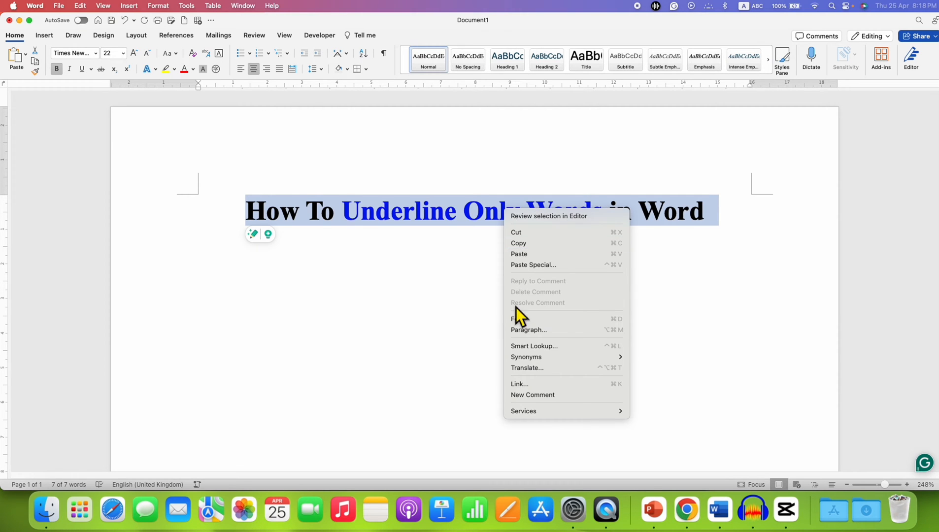
{"action": "mouse_move", "coordinate": [520, 318]}
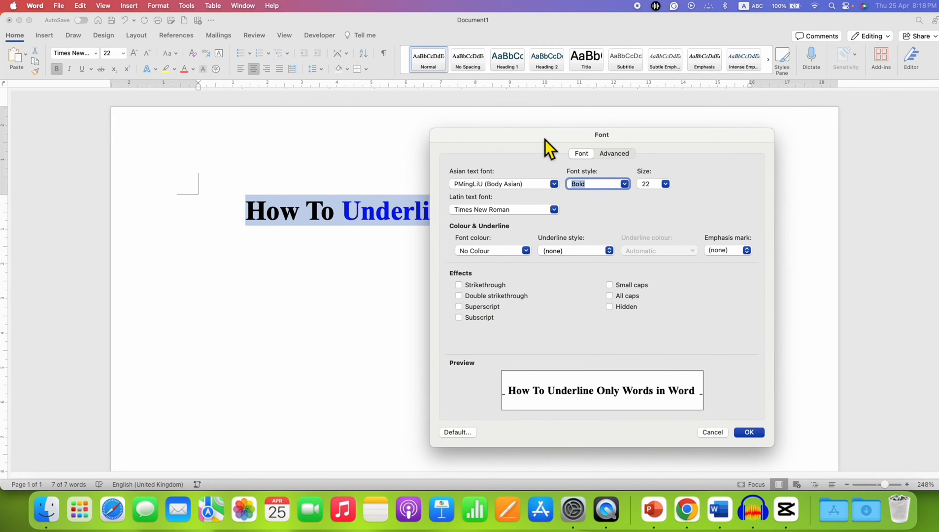
{"action": "mouse_move", "coordinate": [593, 161]}
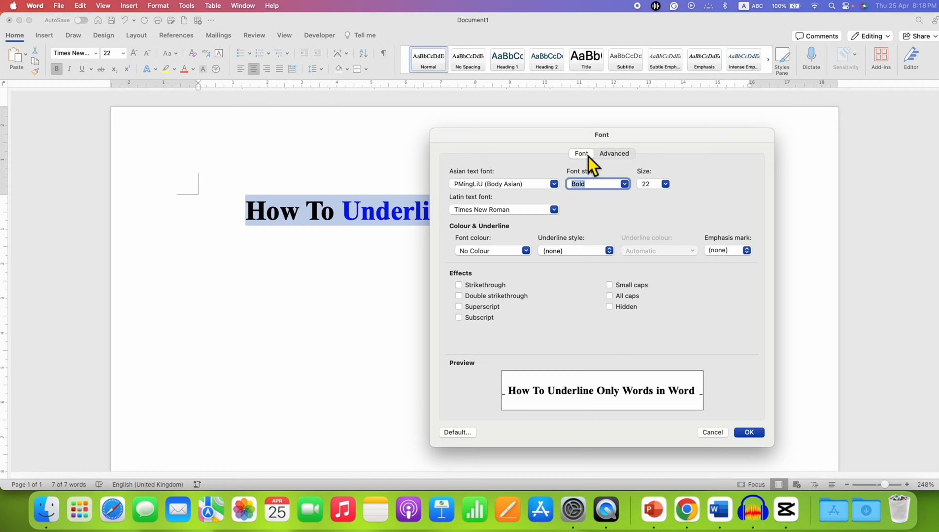
{"action": "mouse_move", "coordinate": [579, 253]}
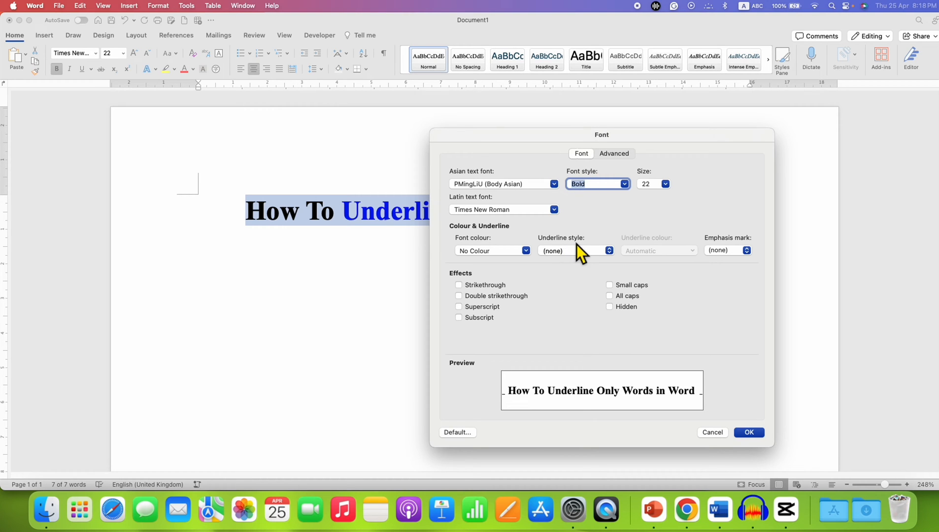
{"action": "mouse_move", "coordinate": [597, 264]}
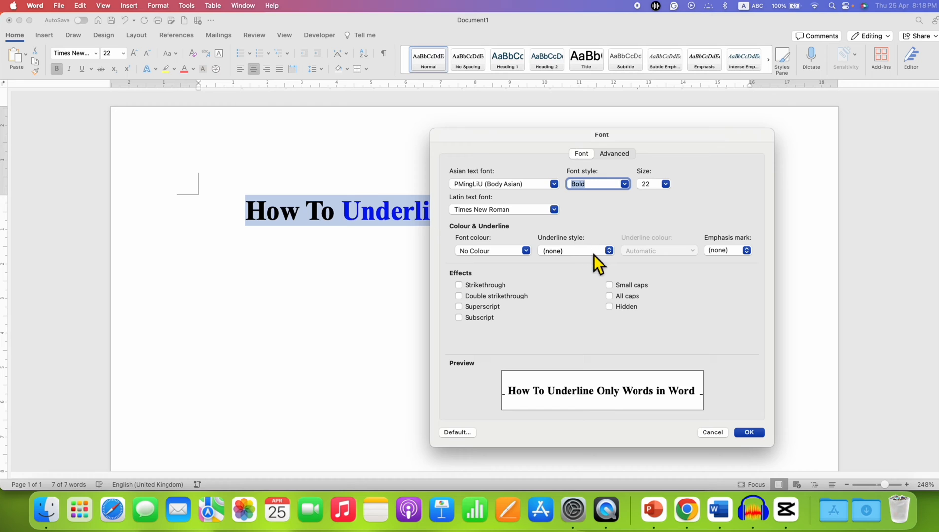
- In the Font dialog, set Underline style to Words only and apply it to the heading
{"action": "left_click", "coordinate": [609, 251]}
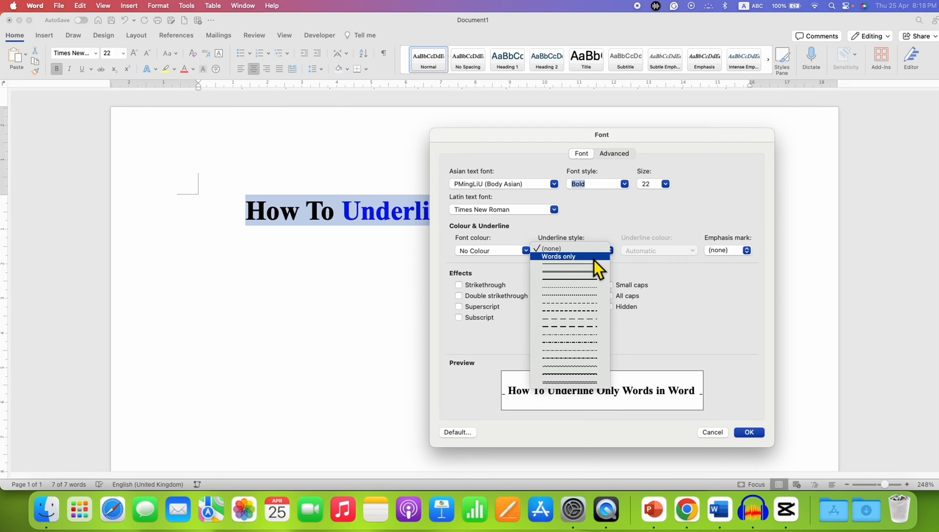
{"action": "mouse_move", "coordinate": [584, 315]}
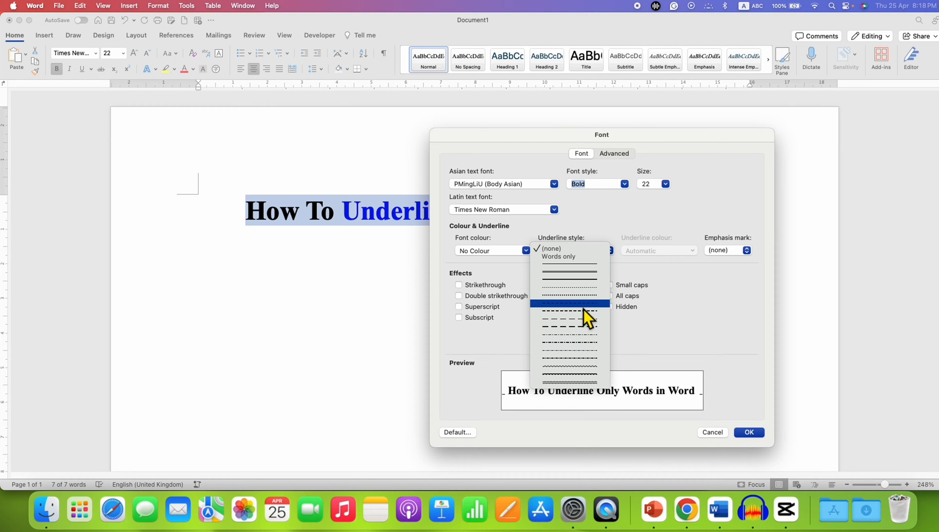
{"action": "mouse_move", "coordinate": [584, 270]}
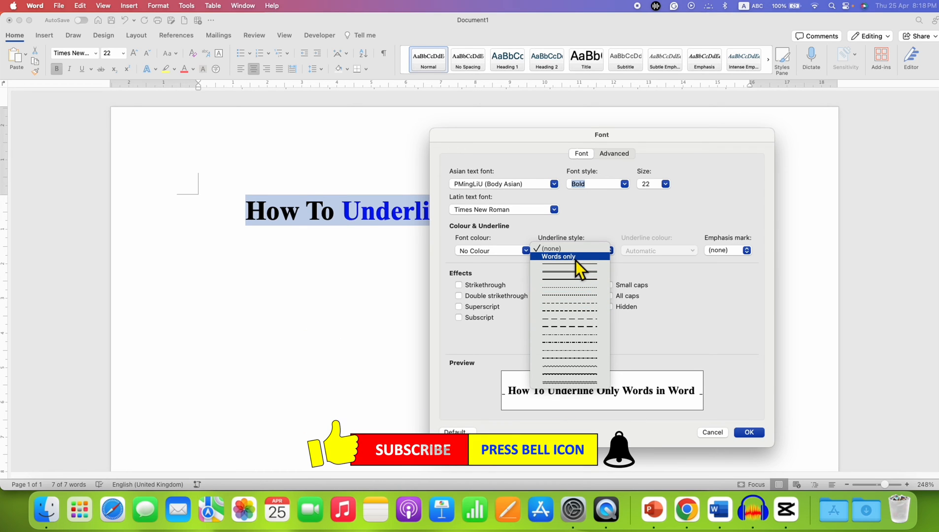
{"action": "mouse_move", "coordinate": [584, 267]}
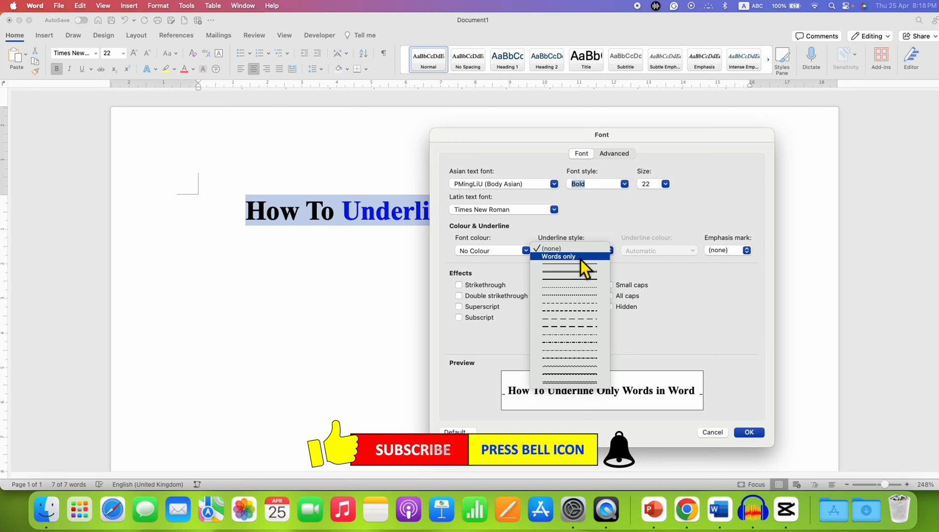
{"action": "left_click", "coordinate": [558, 256]}
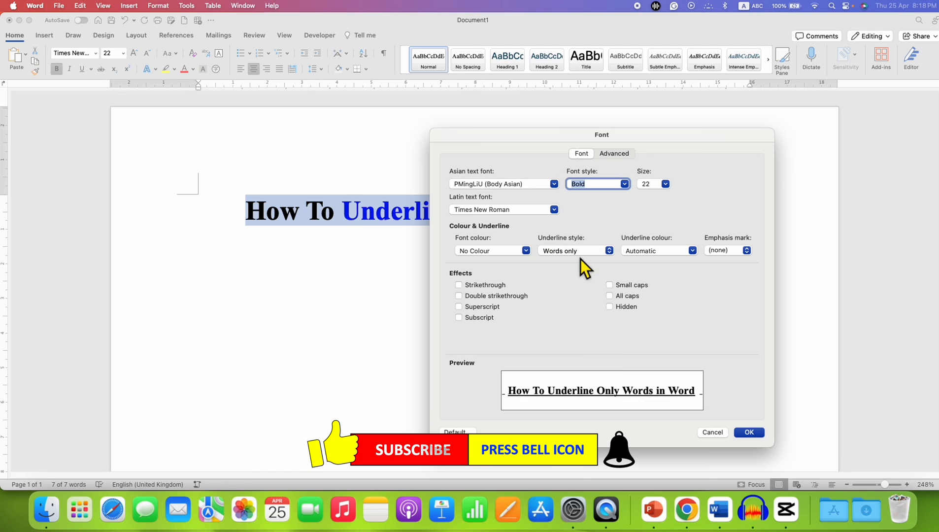
{"action": "mouse_move", "coordinate": [749, 444]}
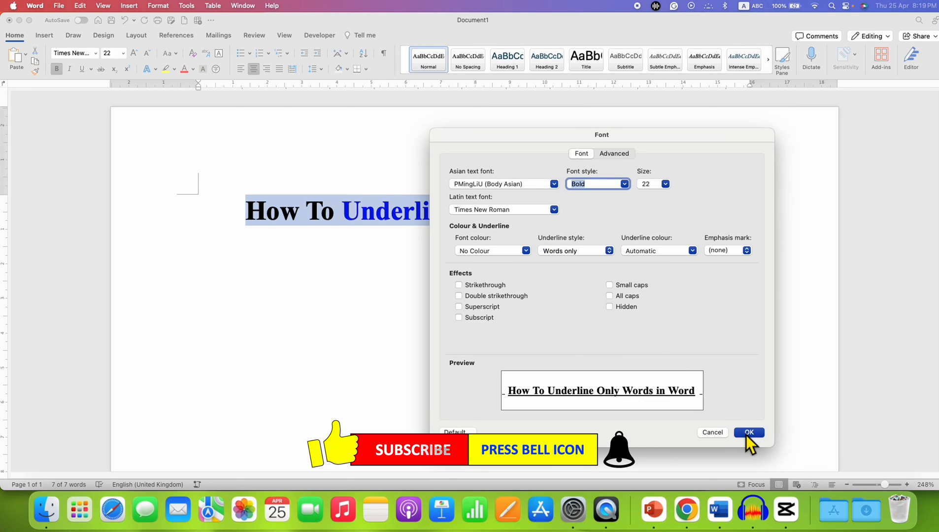
{"action": "left_click", "coordinate": [748, 431]}
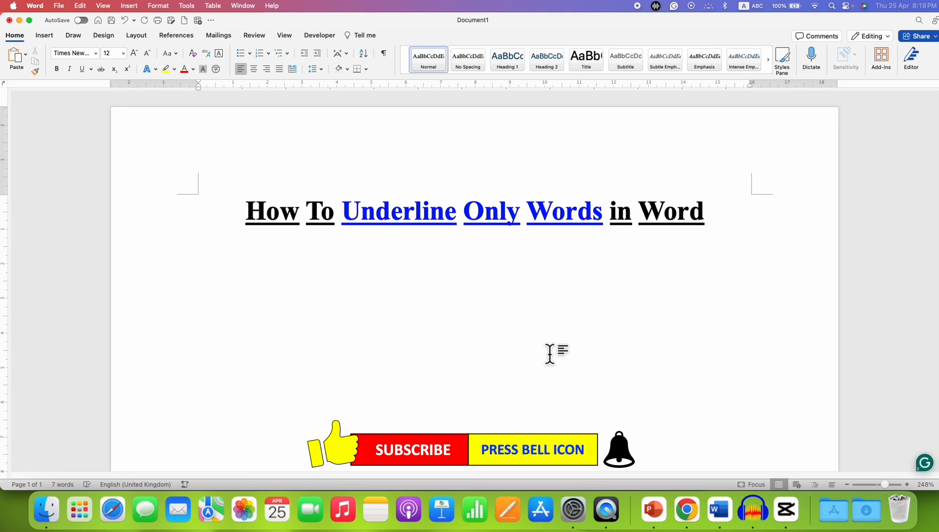
{"action": "left_click", "coordinate": [199, 234]}
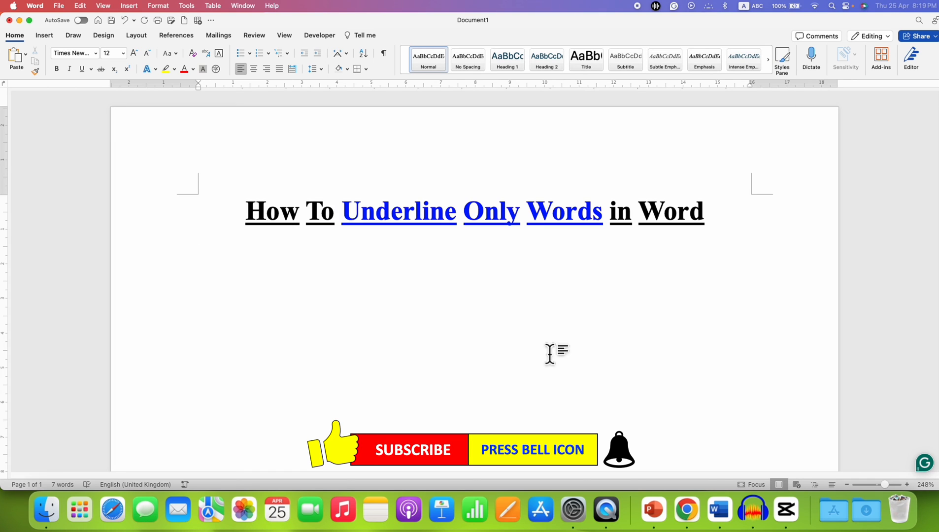
{"action": "left_click", "coordinate": [199, 234]}
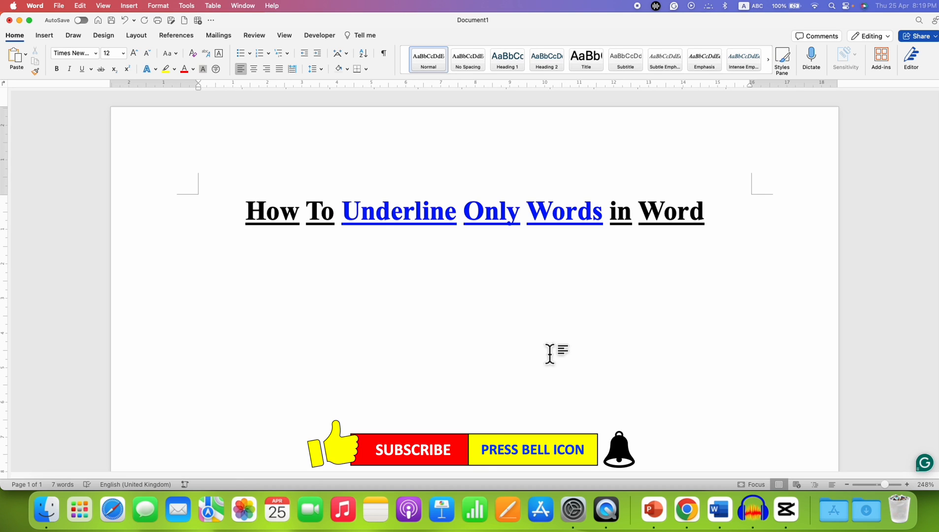
{"action": "left_click", "coordinate": [199, 235]}
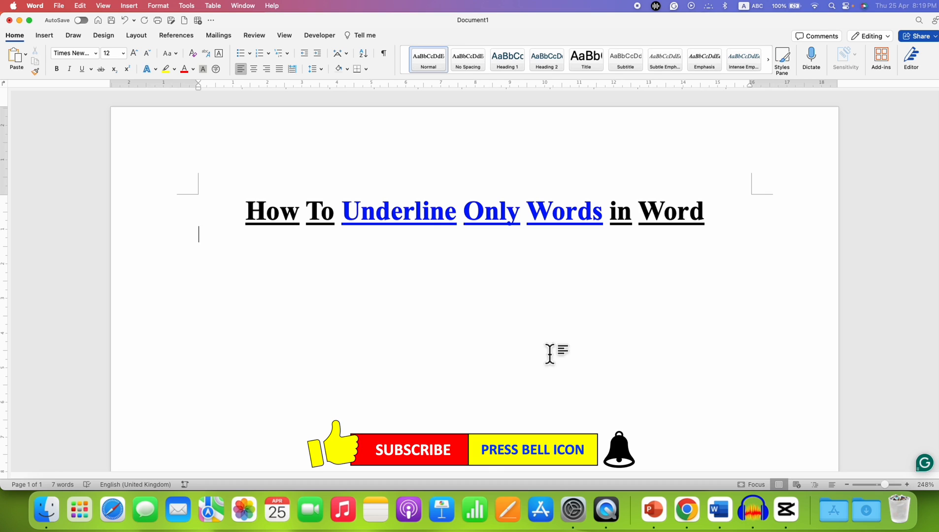